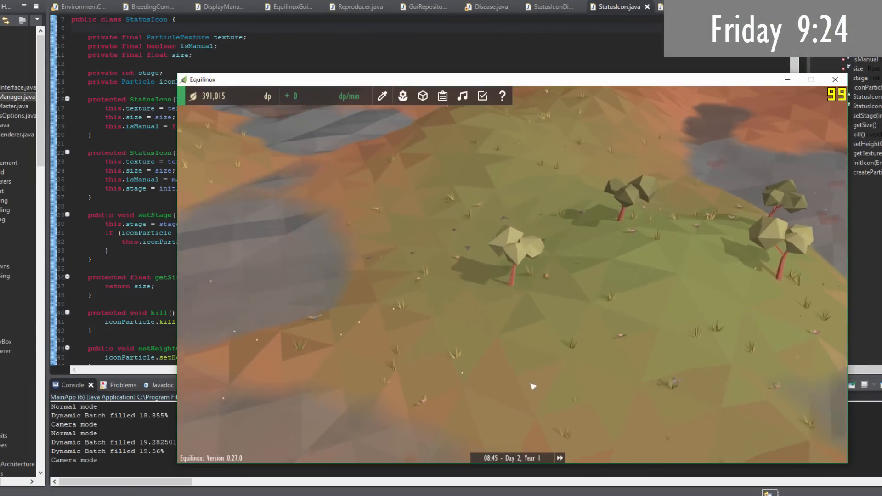
Select the daisy and view its evolutions: Tulip unlocked, Buttercup at 425 dp
left_click(532, 248)
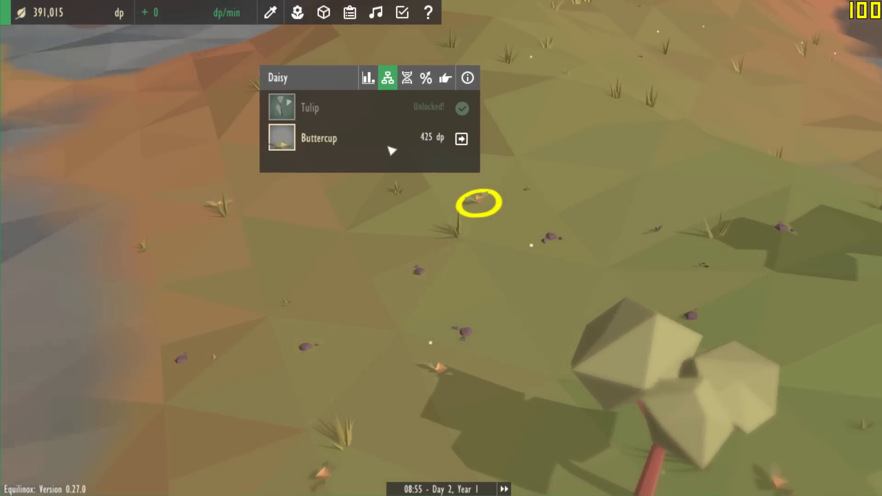
left_click(461, 138)
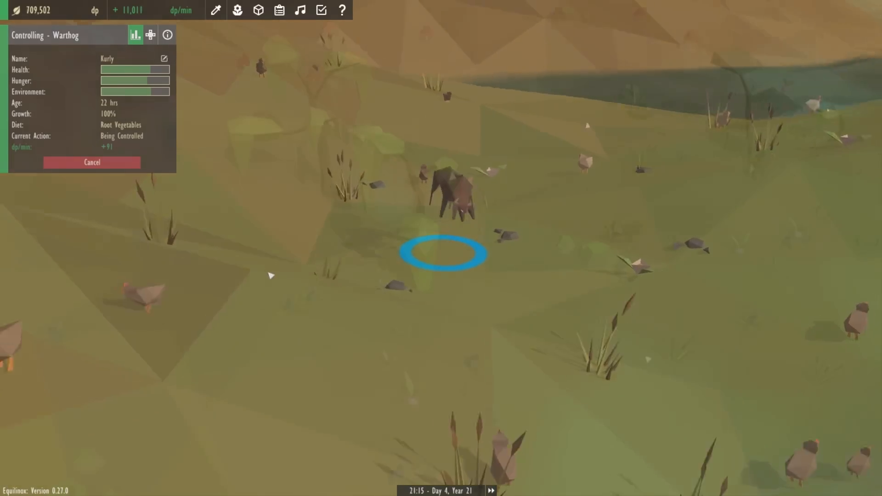
Cancel direct control of the warthog and watch the animals walk around
left_click(91, 162)
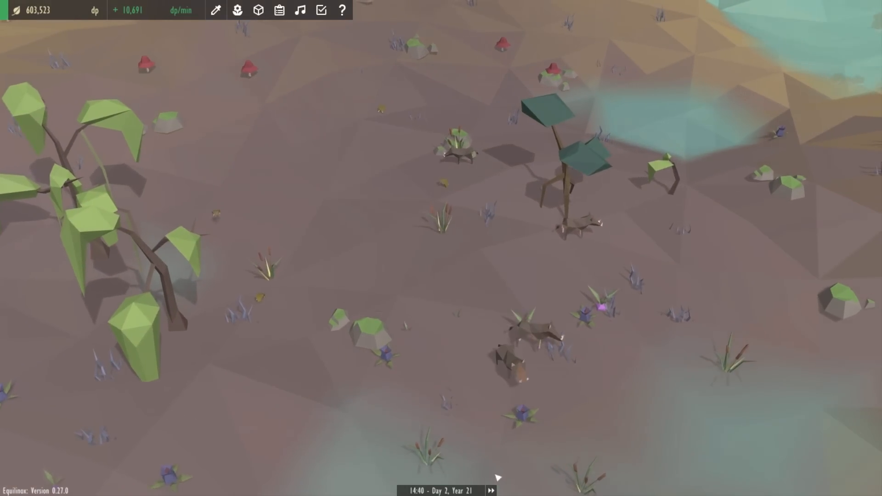